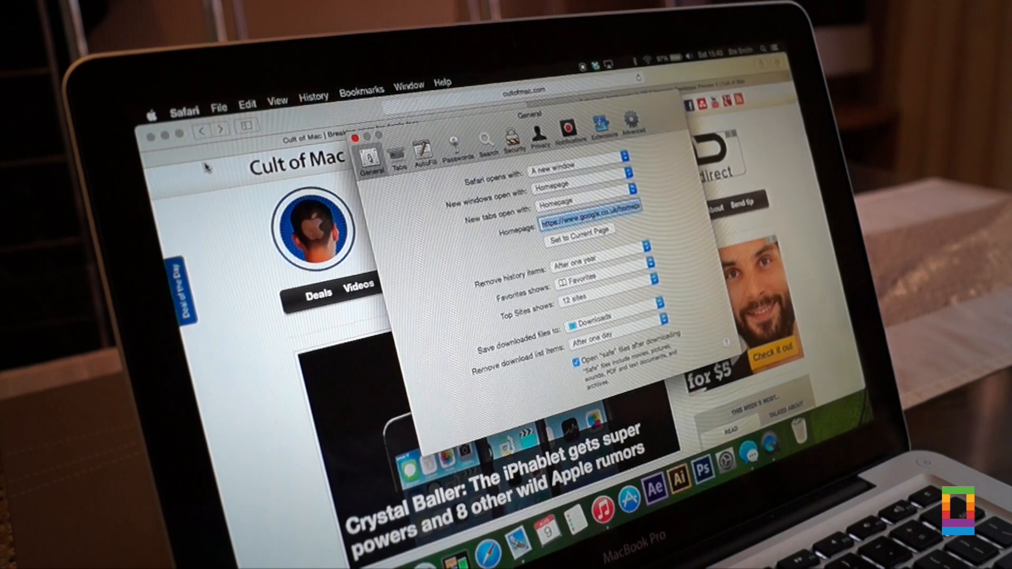
Uncheck 'Show full website address' in Safari's Advanced preferences so only cultofmac.com shows
{"action": "left_click", "coordinate": [633, 126]}
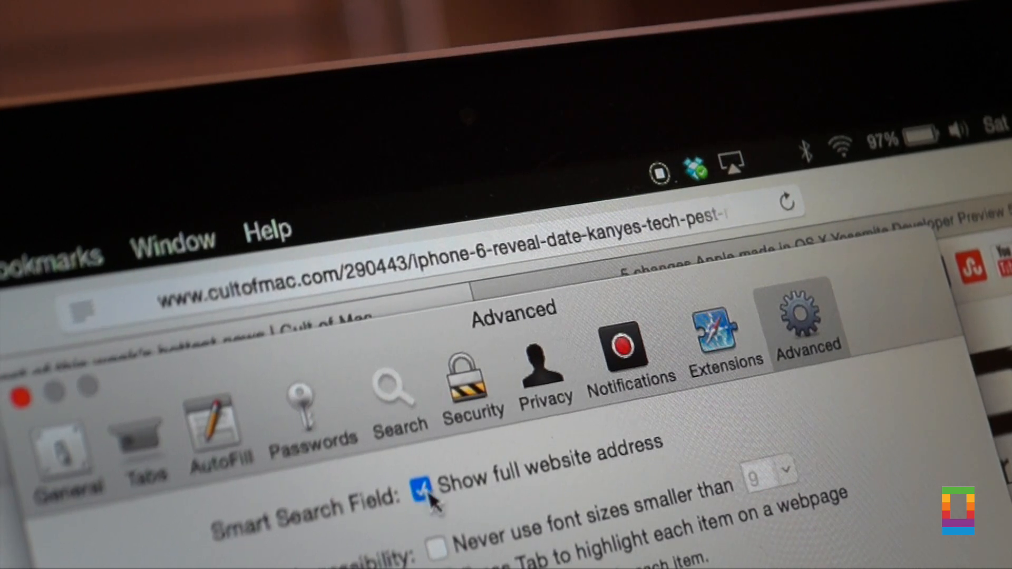
{"action": "left_click", "coordinate": [425, 487]}
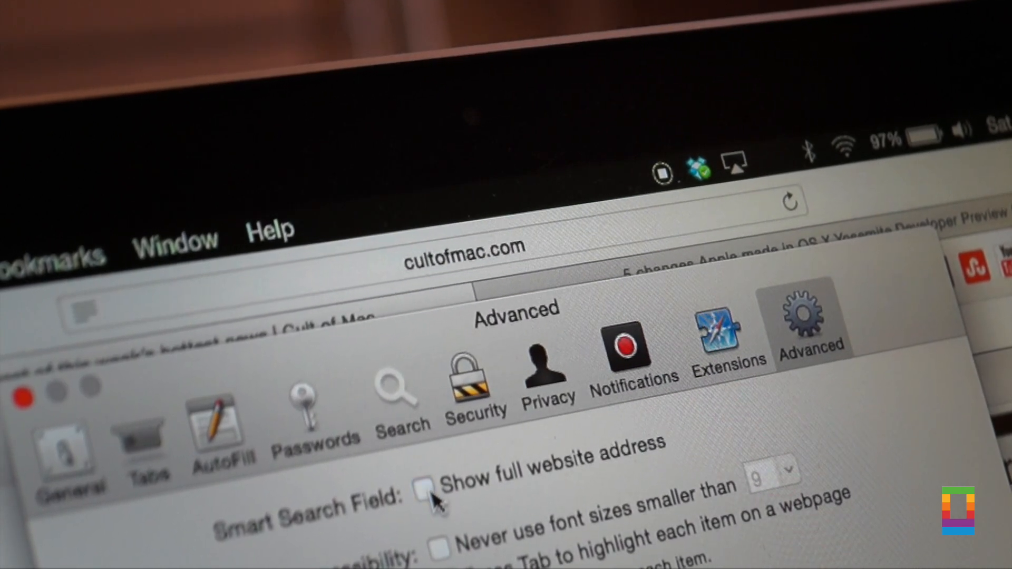
{"action": "left_click", "coordinate": [425, 487]}
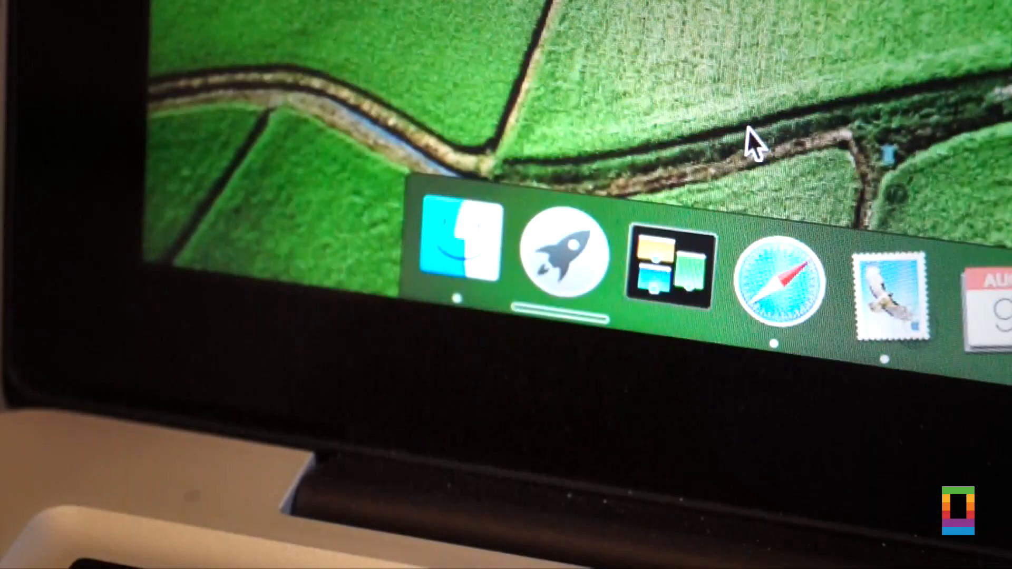
{"action": "mouse_move", "coordinate": [564, 261]}
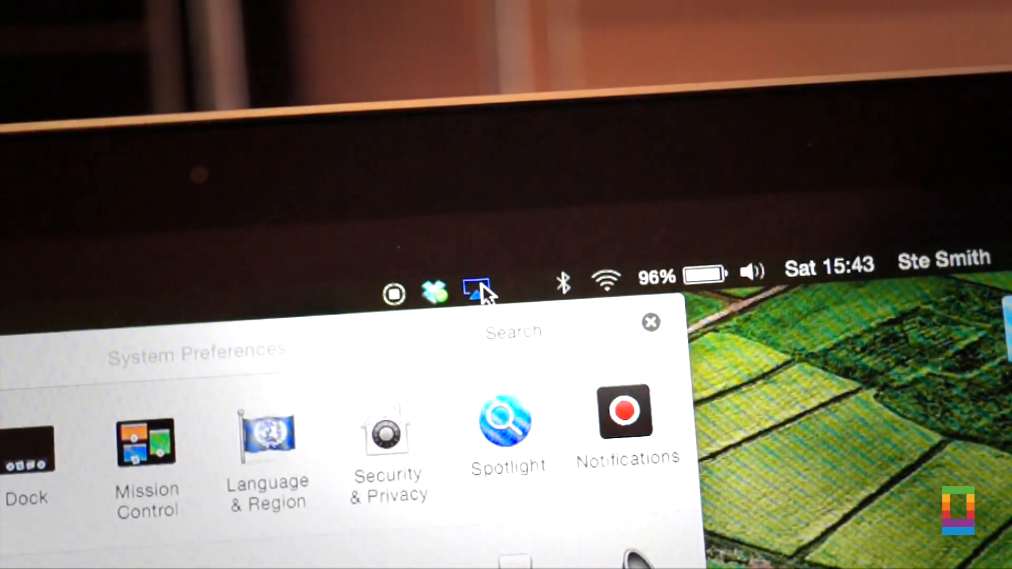
Show the AirPlay menu's Apple TV (2) options: Mirror Built-in Display and Match Desktop Size To
{"action": "left_click", "coordinate": [476, 287]}
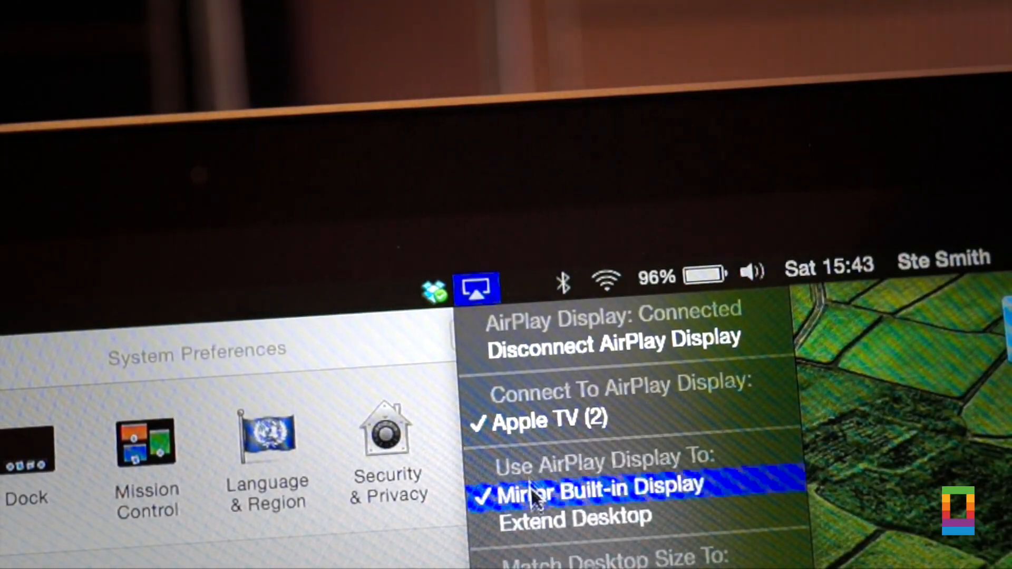
{"action": "mouse_move", "coordinate": [568, 516]}
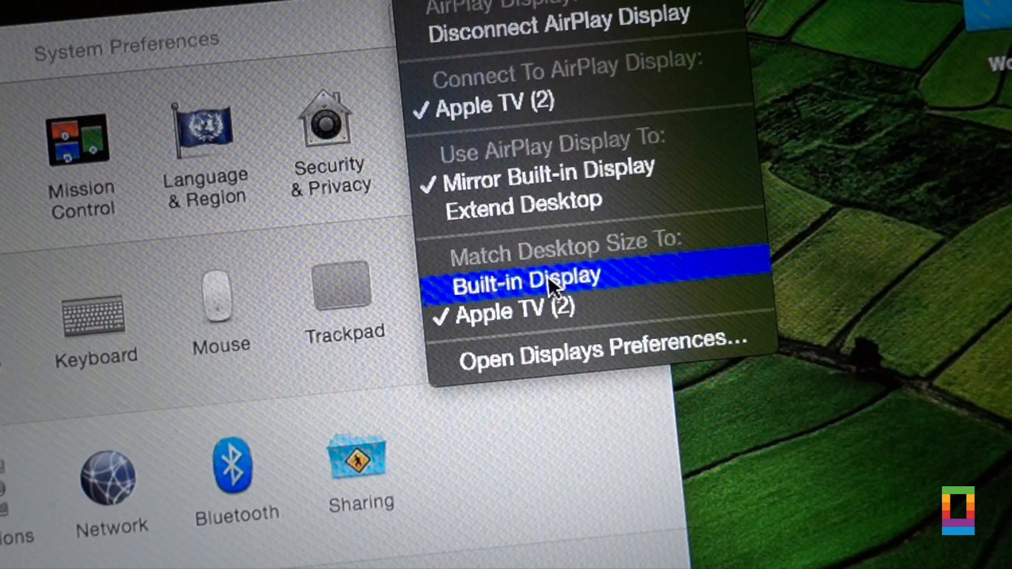
{"action": "mouse_move", "coordinate": [509, 58]}
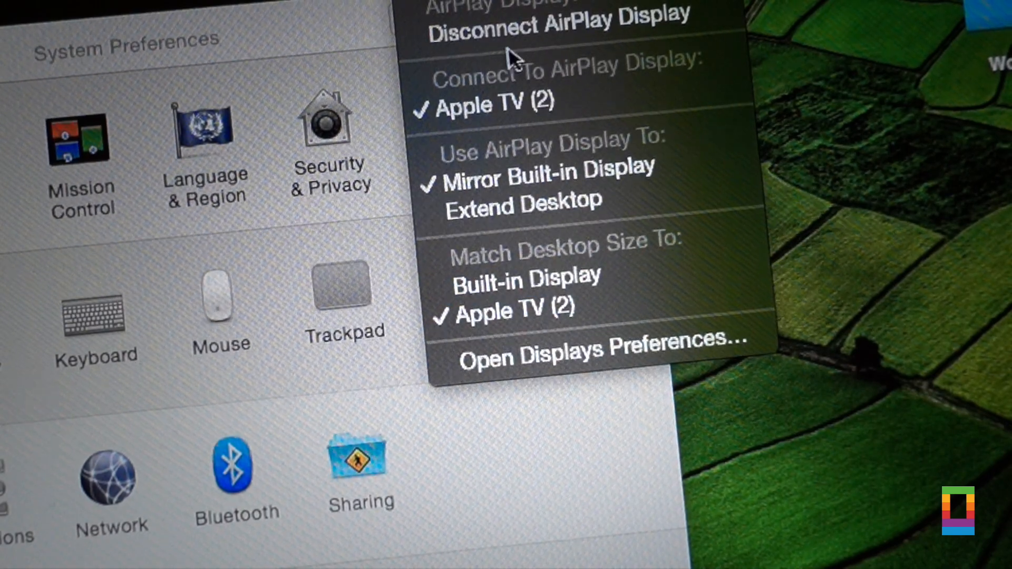